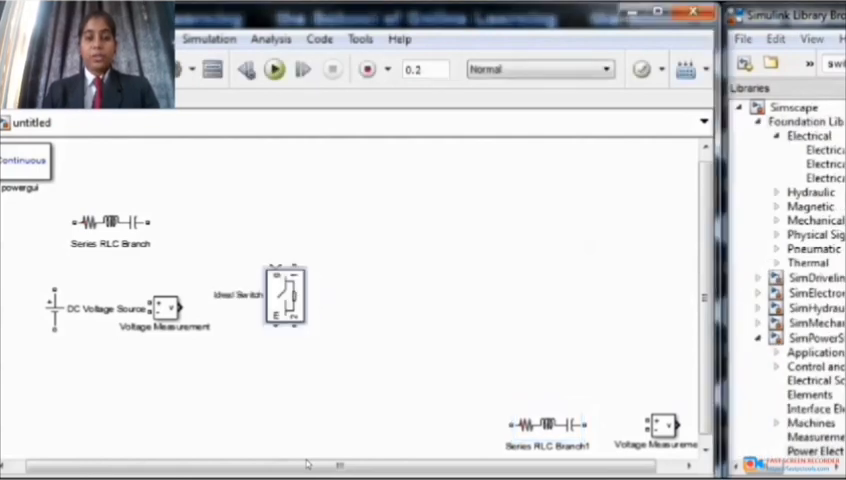
Wire the Pulse Generator into the Ideal Switch gate and reposition the switch and Series RLC Branch.
drag(285, 295, 265, 305)
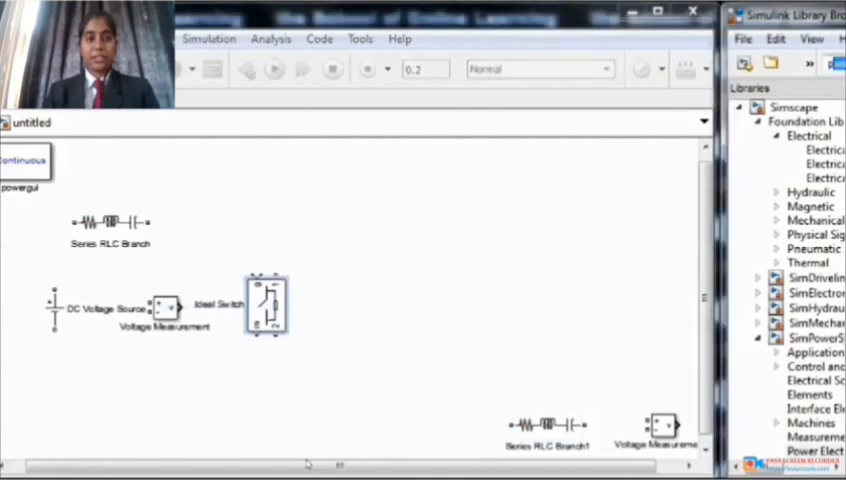
click(810, 450)
text(puls)
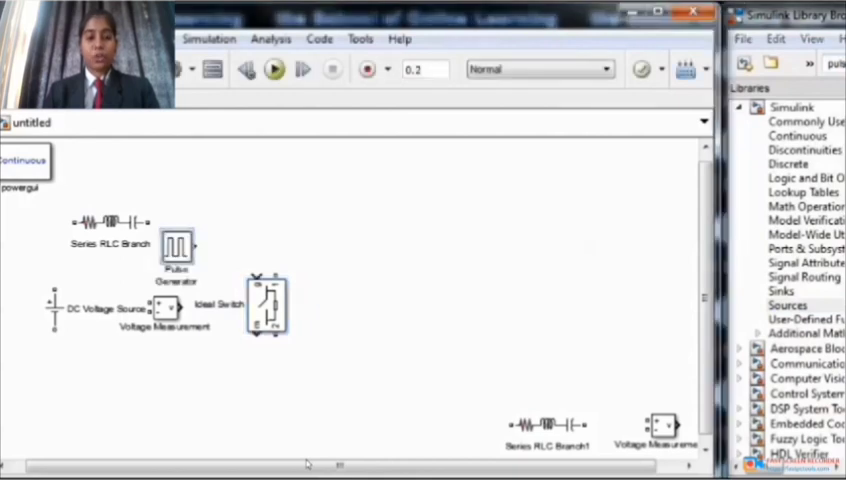
drag(198, 243, 263, 276)
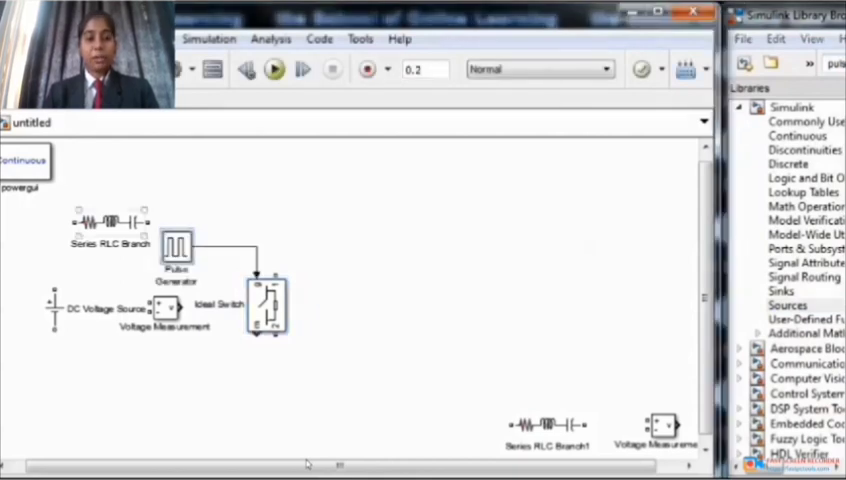
drag(113, 222, 123, 195)
text(diod)
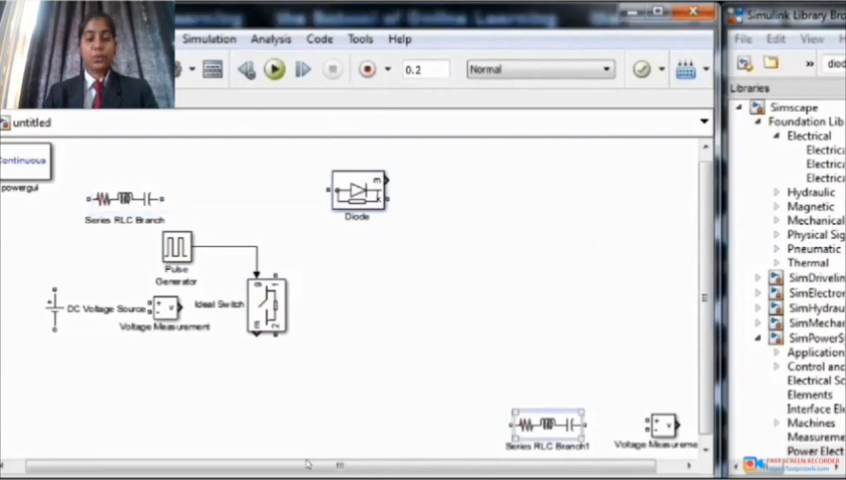
Move Series RLC Branch1 to the centre, add a Current Measurement, and connect the blocks.
drag(548, 423, 505, 357)
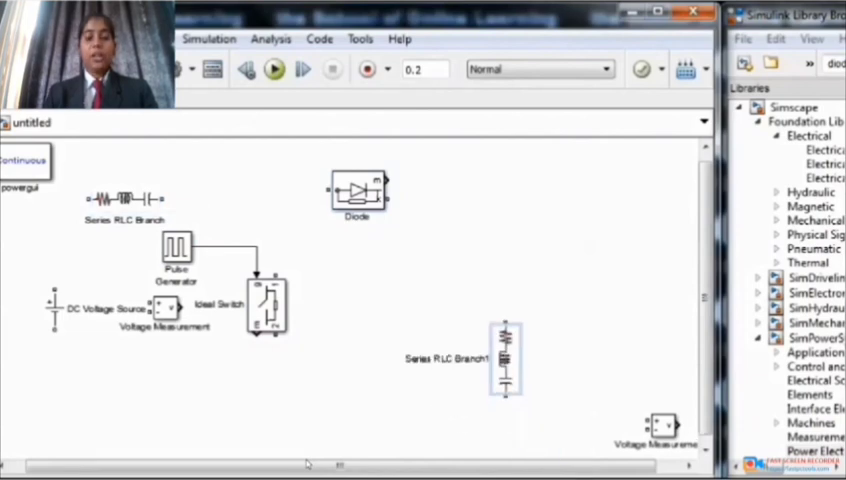
drag(505, 358, 468, 305)
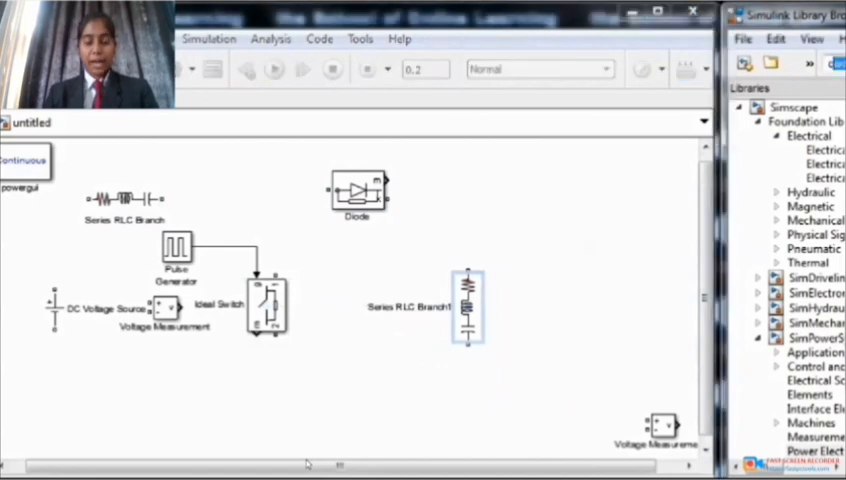
click(820, 163)
text(curr)
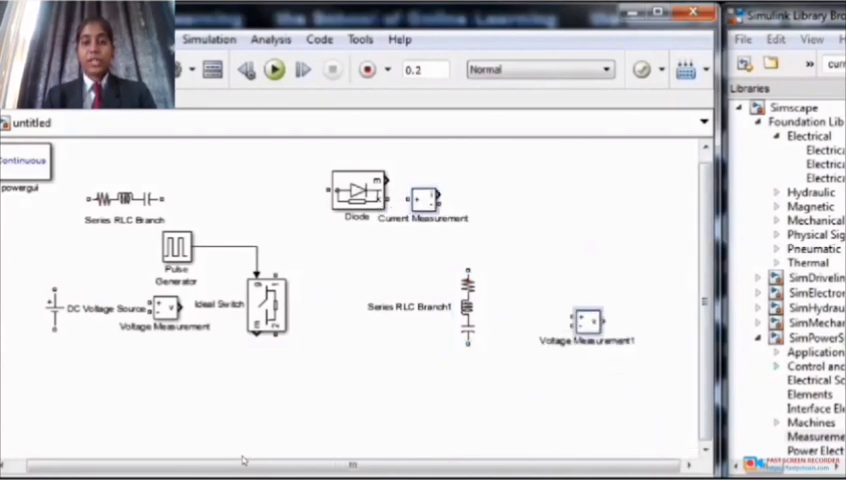
drag(588, 320, 568, 300)
text(sco)
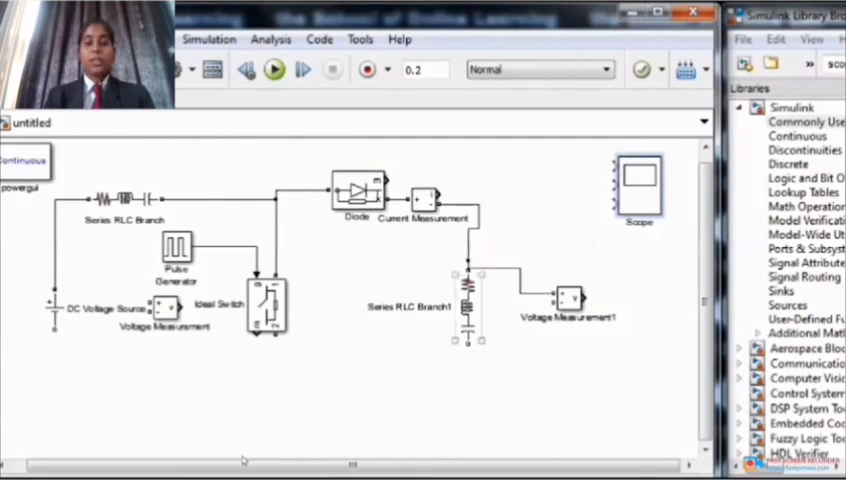
Wire the measurement outputs into the Scope inputs.
drag(467, 345, 270, 428)
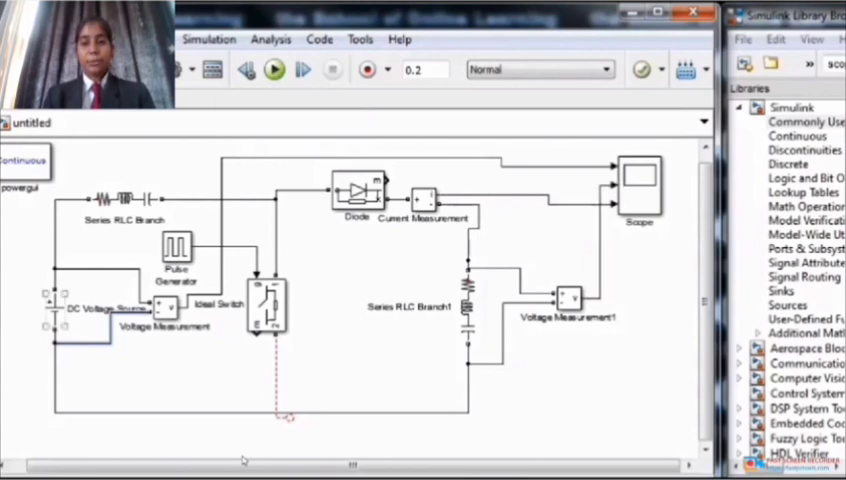
Set the DC source to 10 V, the first branch to L, and Branch1 to R.
double_click(76, 310)
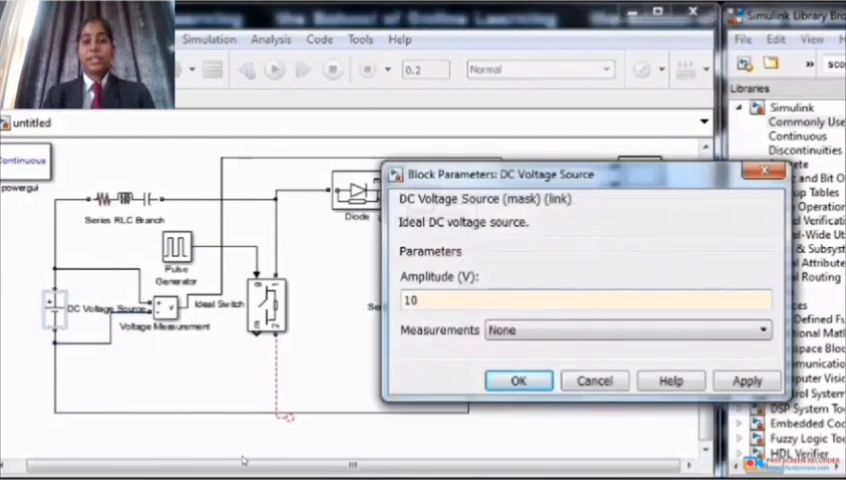
click(518, 380)
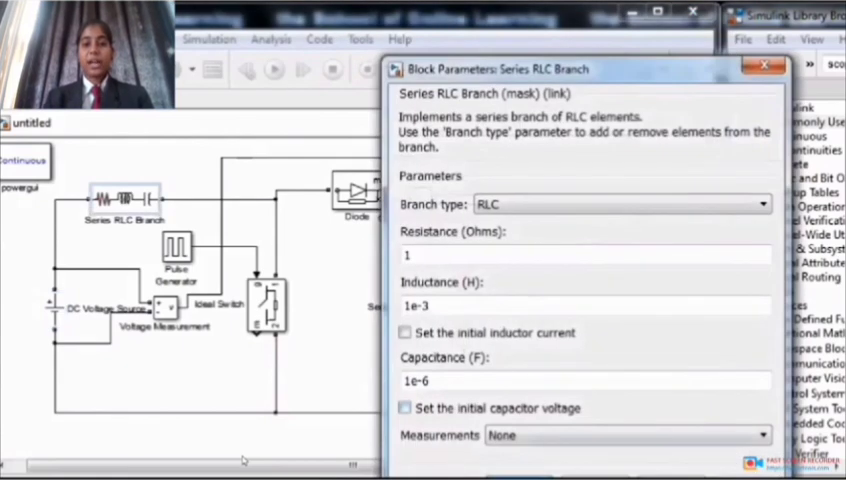
click(624, 204)
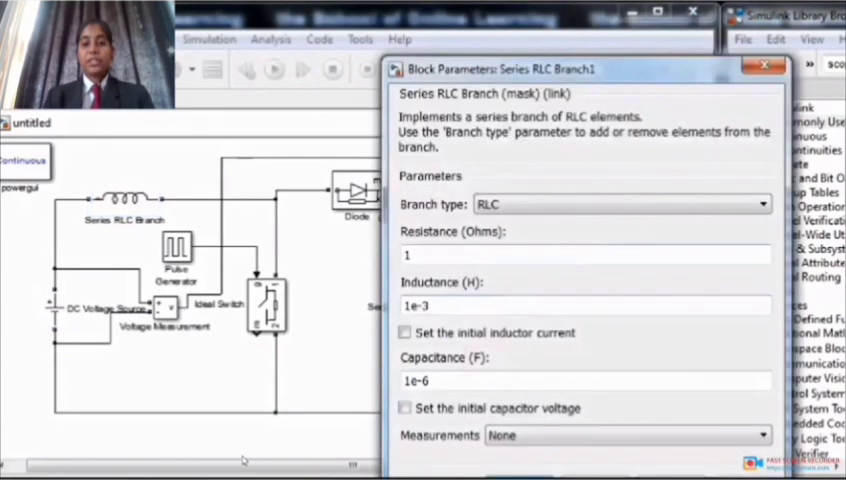
click(620, 203)
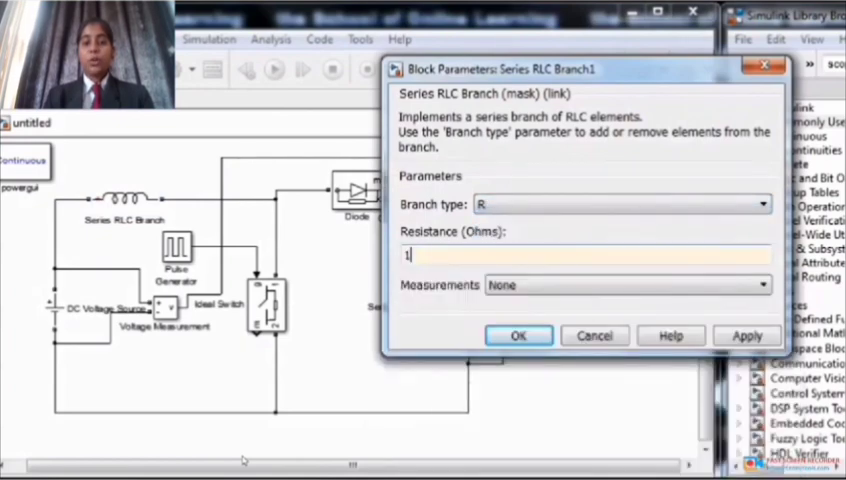
click(518, 335)
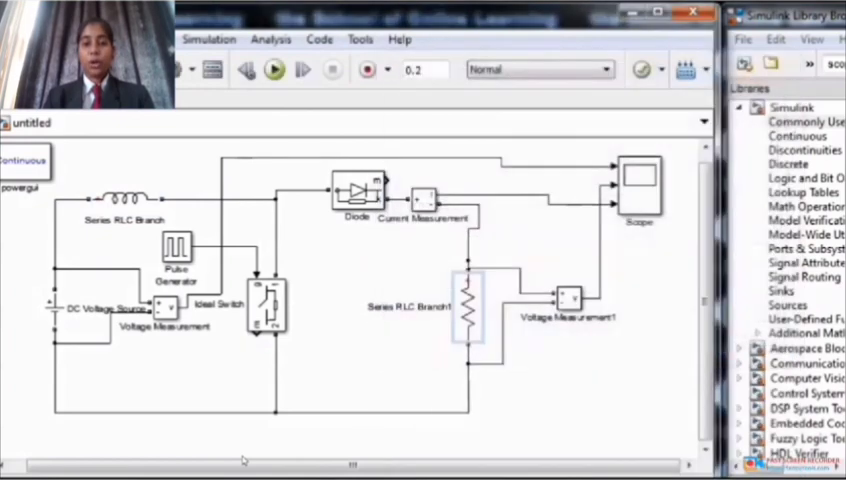
Give the Pulse Generator period 1e-5 and pulse width 5, run, and view the Scope.
double_click(178, 250)
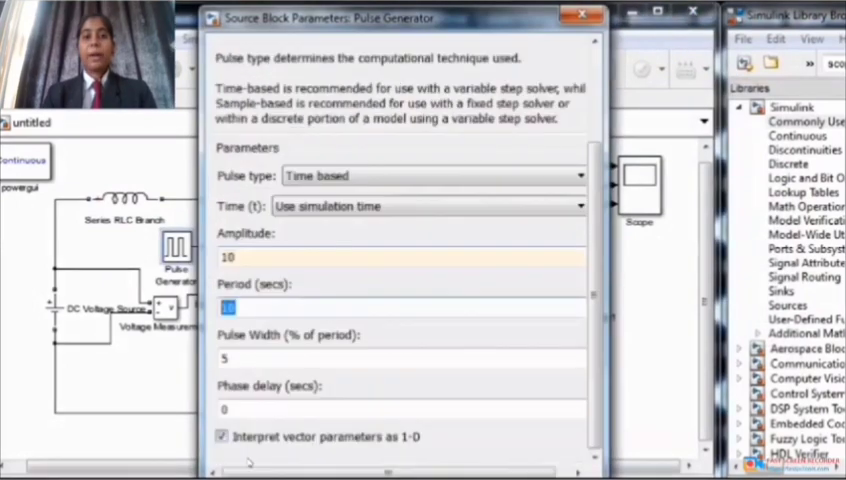
text(1e-5)
click(402, 358)
text(7)
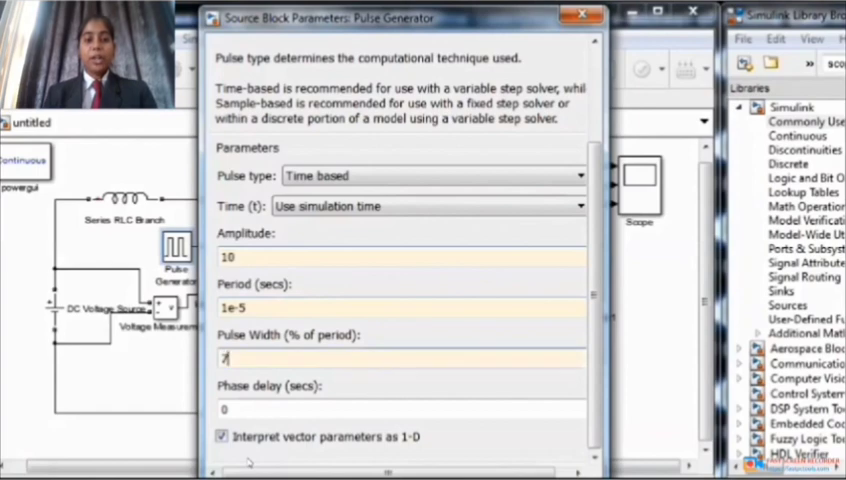
text(5)
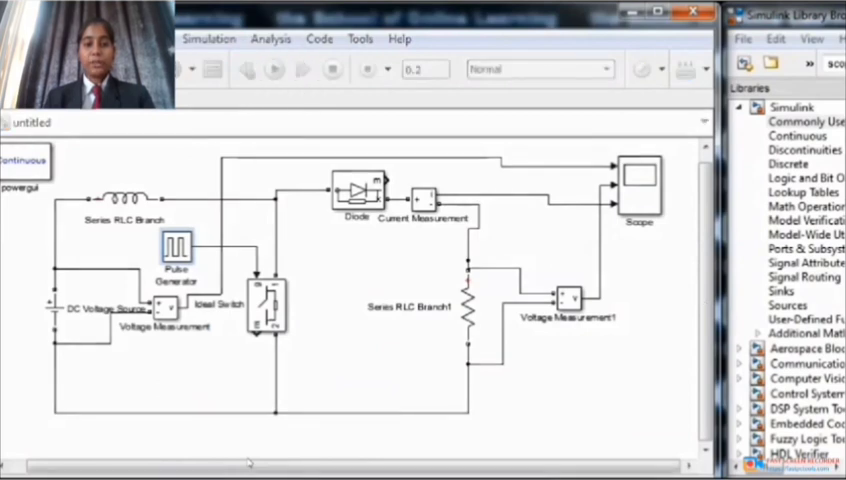
click(272, 69)
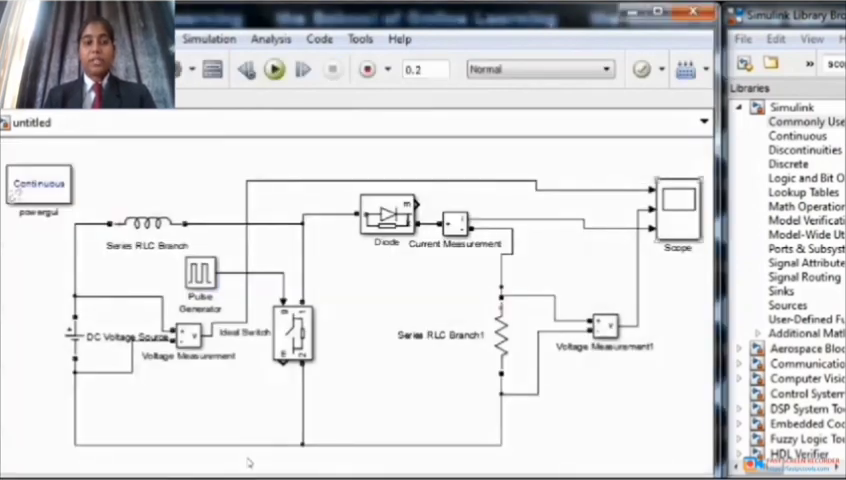
click(274, 68)
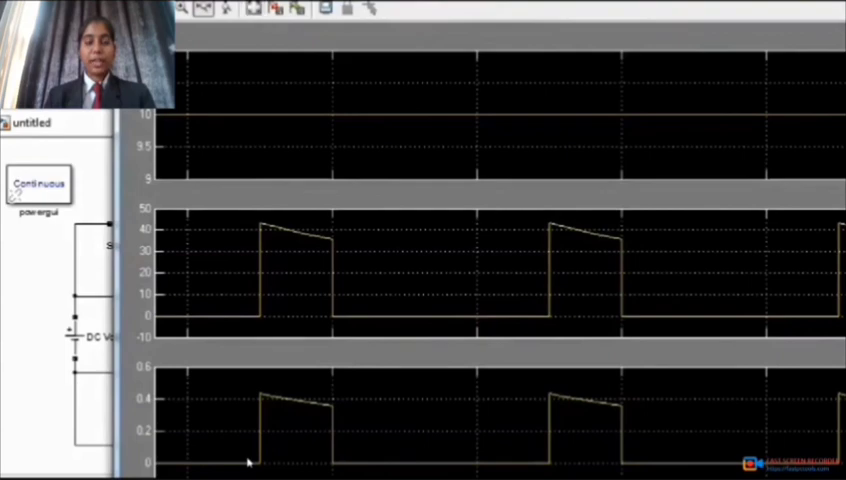